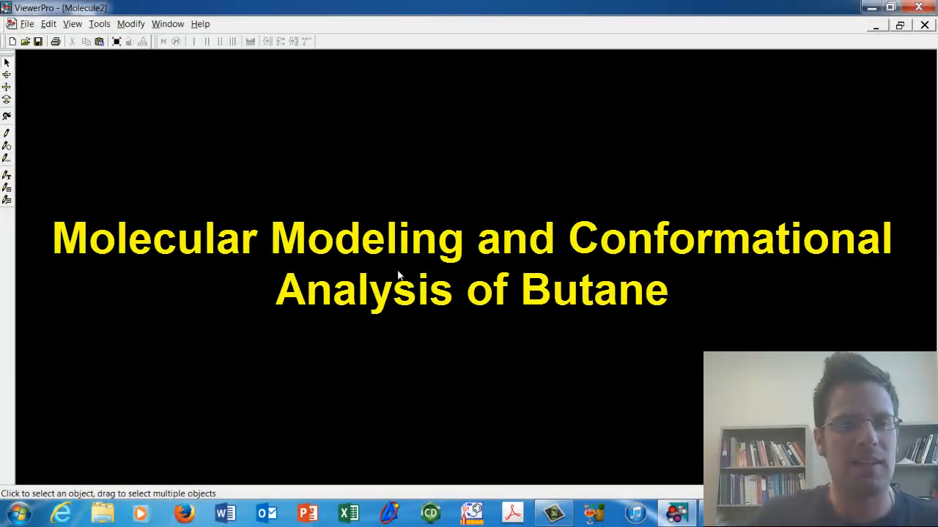
pyautogui.moveTo(332, 240)
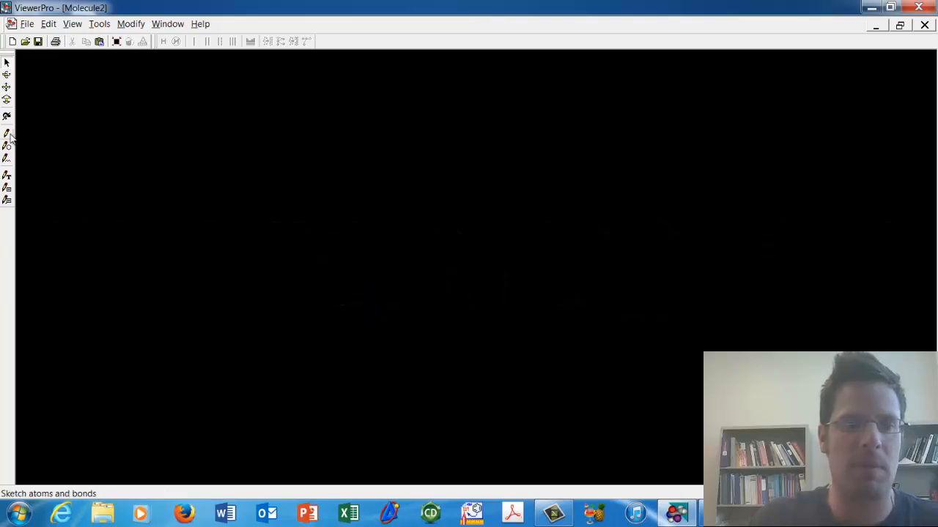
# - Sketch a four-carbon zigzag chain as the butane skeleton and return to selection
pyautogui.click(7, 134)
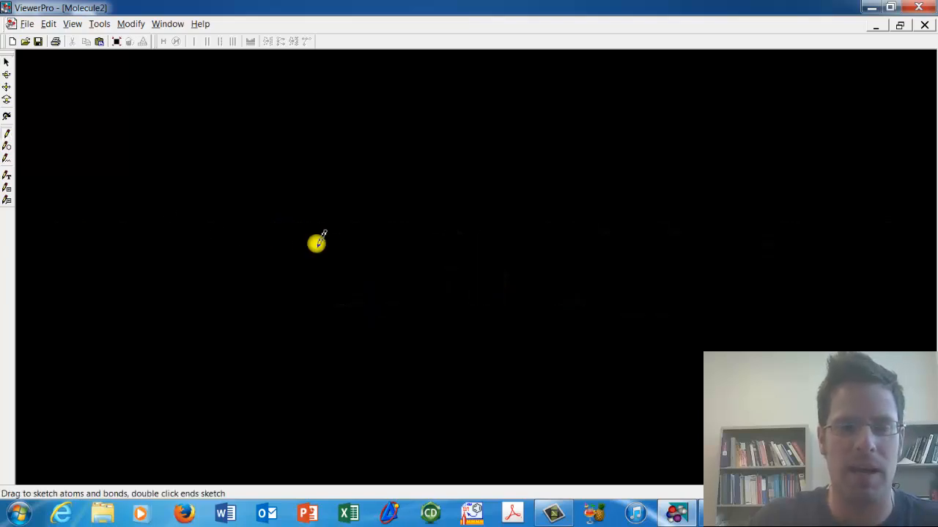
pyautogui.moveTo(316, 244); pyautogui.dragTo(346, 222)
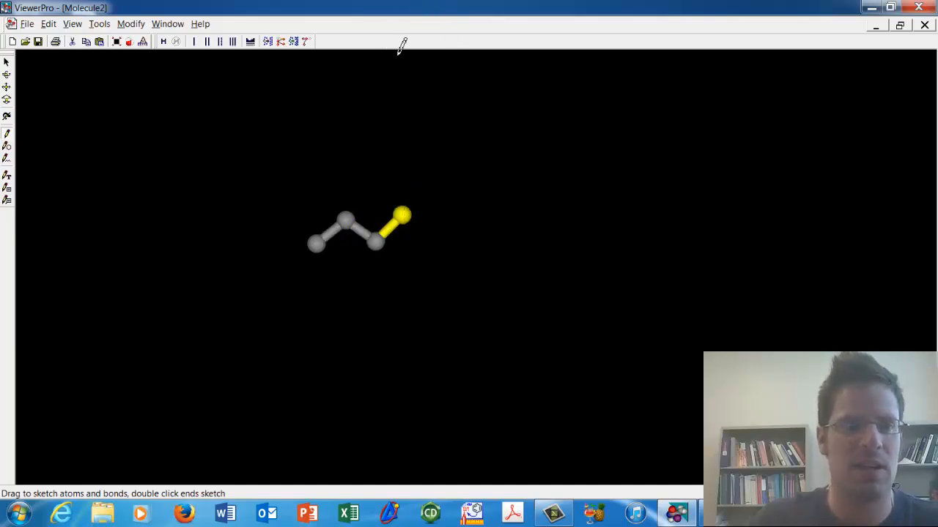
pyautogui.click(7, 63)
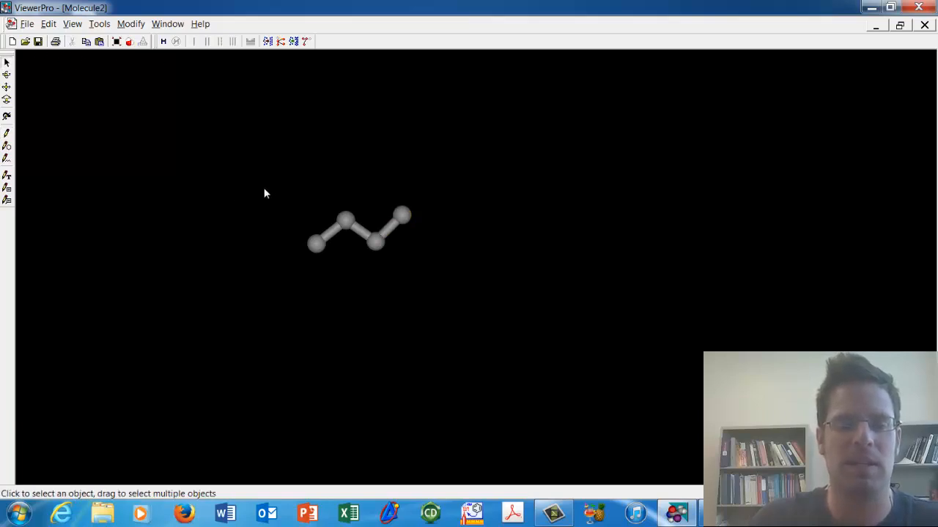
pyautogui.moveTo(299, 311)
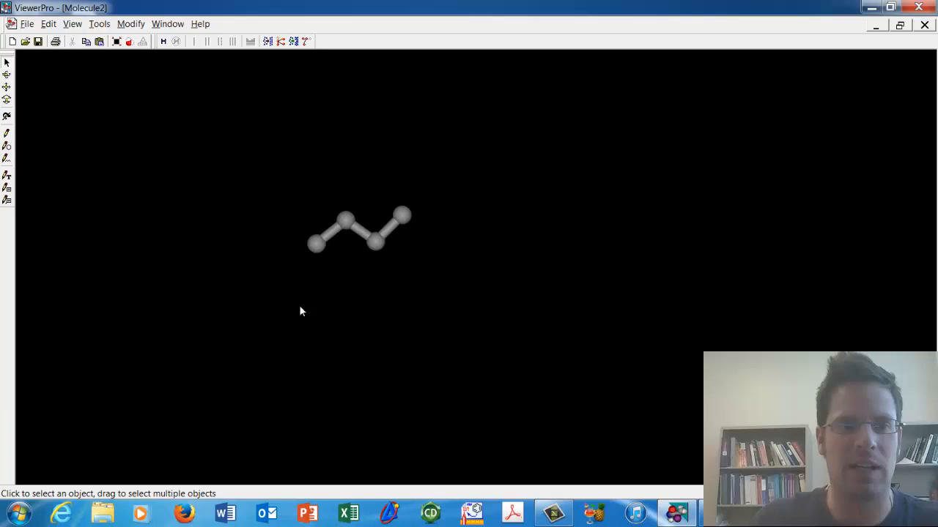
pyautogui.moveTo(163, 41)
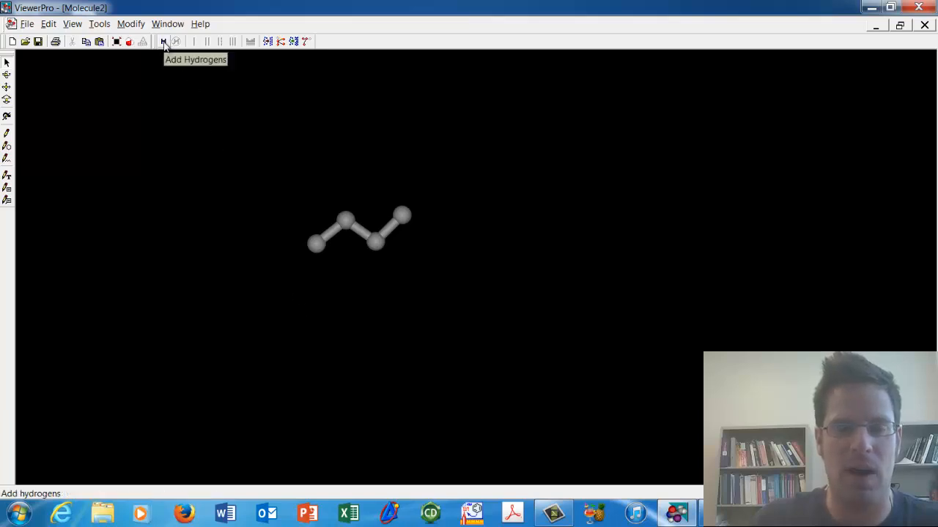
# - Add hydrogens to the chain and run a 100-iteration Dreiding minimization to get staggered-anti butane
pyautogui.click(164, 41)
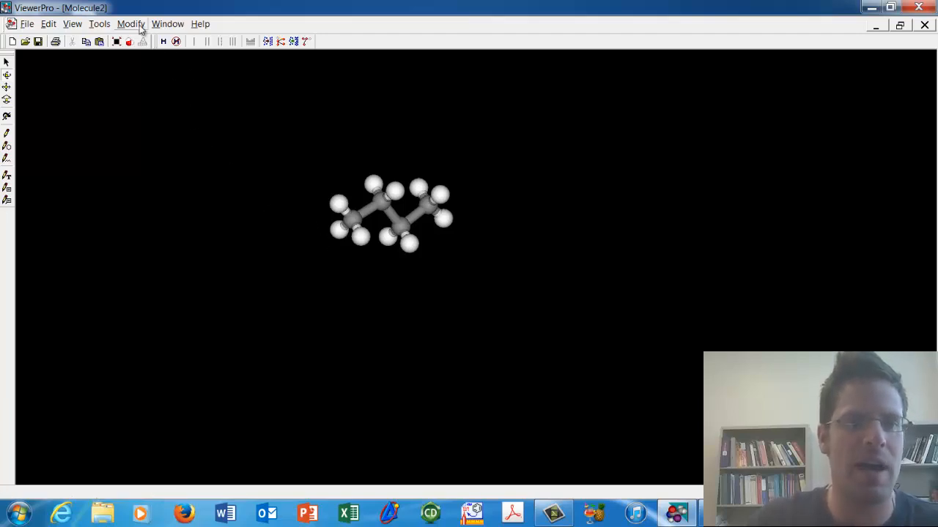
pyautogui.click(130, 24)
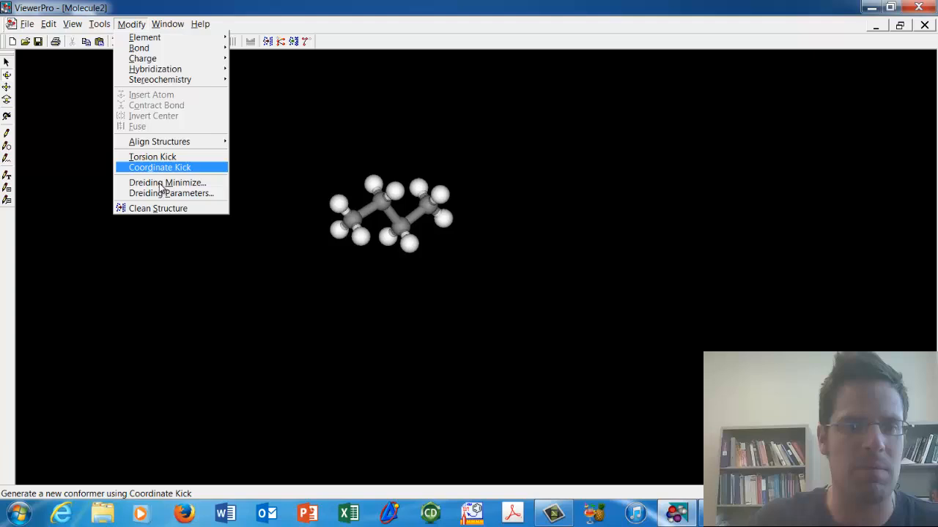
pyautogui.click(167, 183)
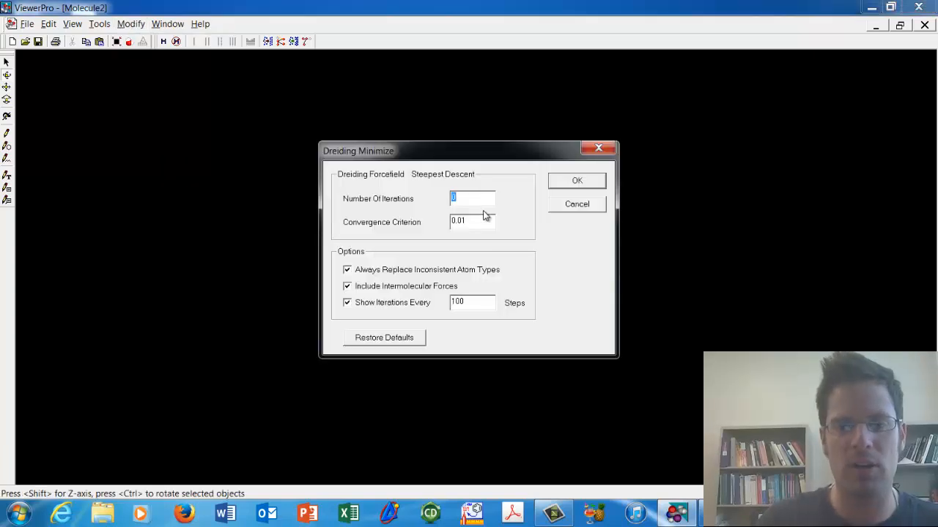
pyautogui.write('100')
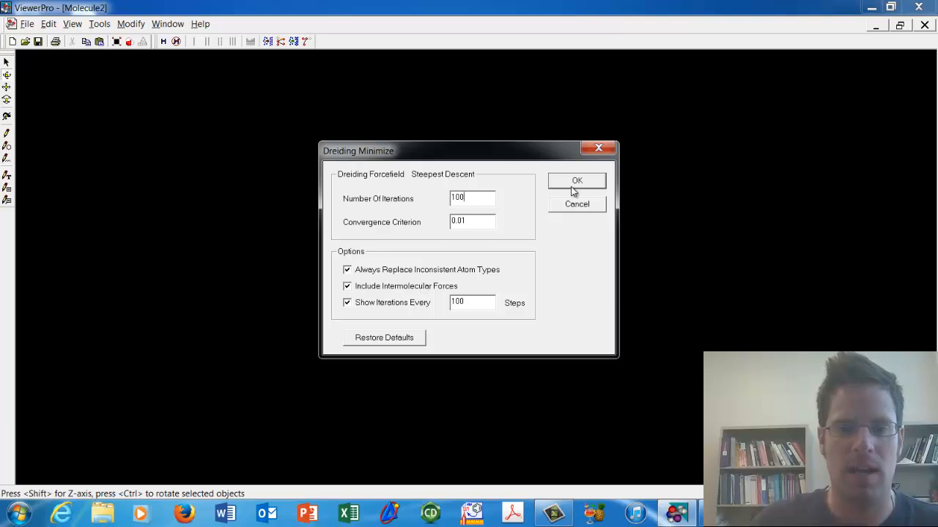
pyautogui.click(577, 181)
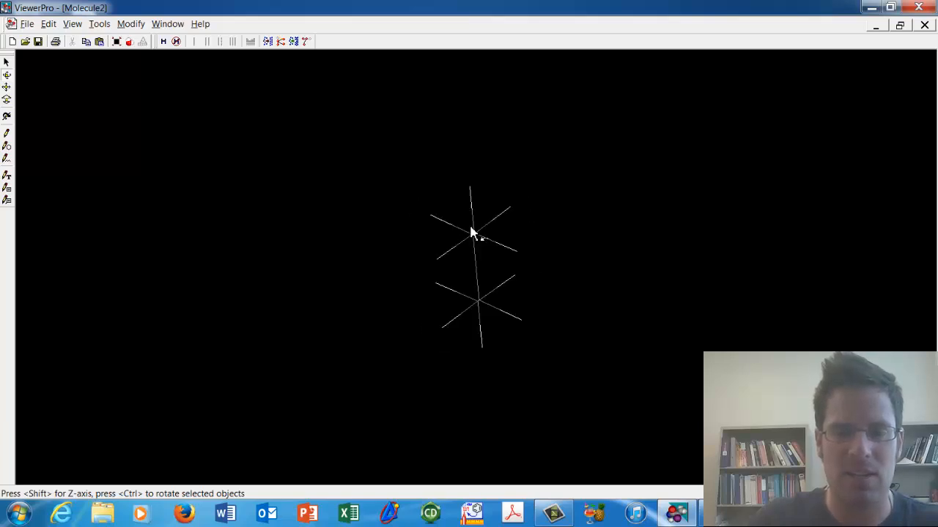
pyautogui.moveTo(472, 233); pyautogui.dragTo(484, 344)
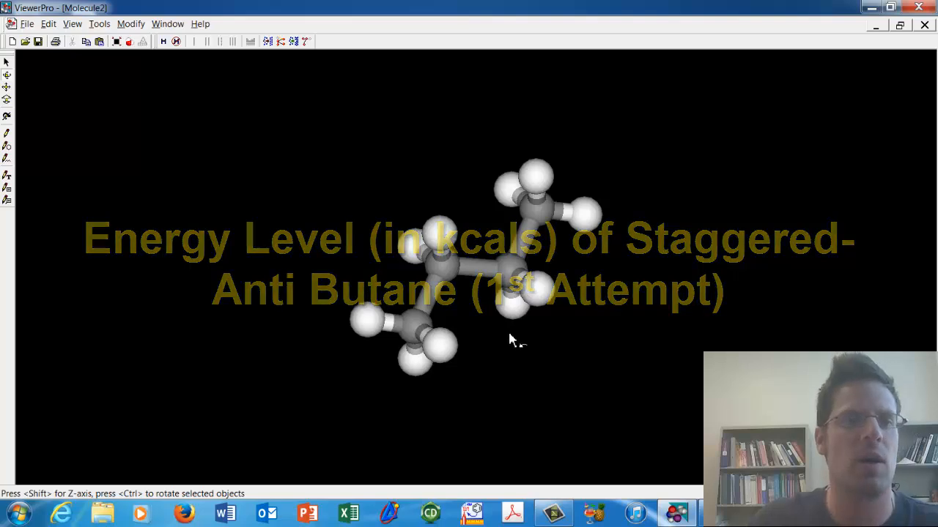
# - Recompute the Dreiding energy with 0 iterations and show it (4.63 kcal, C4H10) in a new data table
pyautogui.click(130, 24)
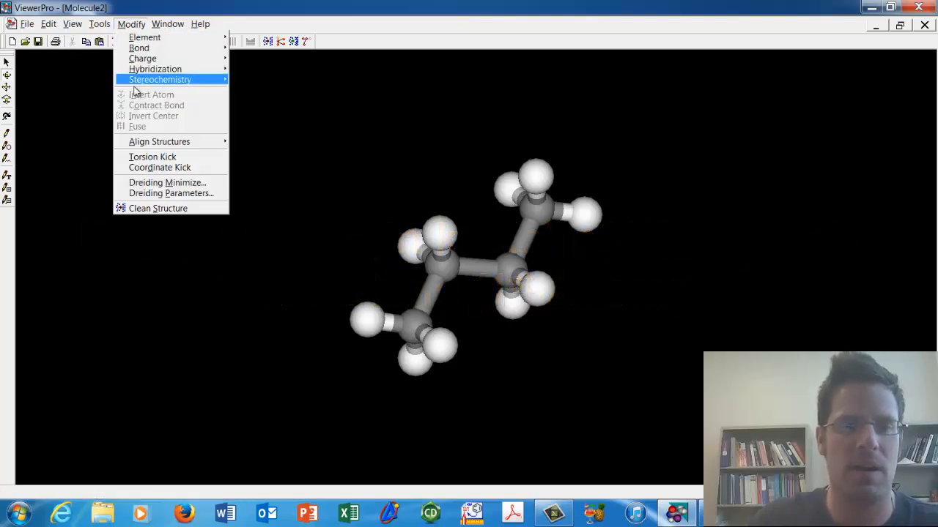
pyautogui.click(167, 183)
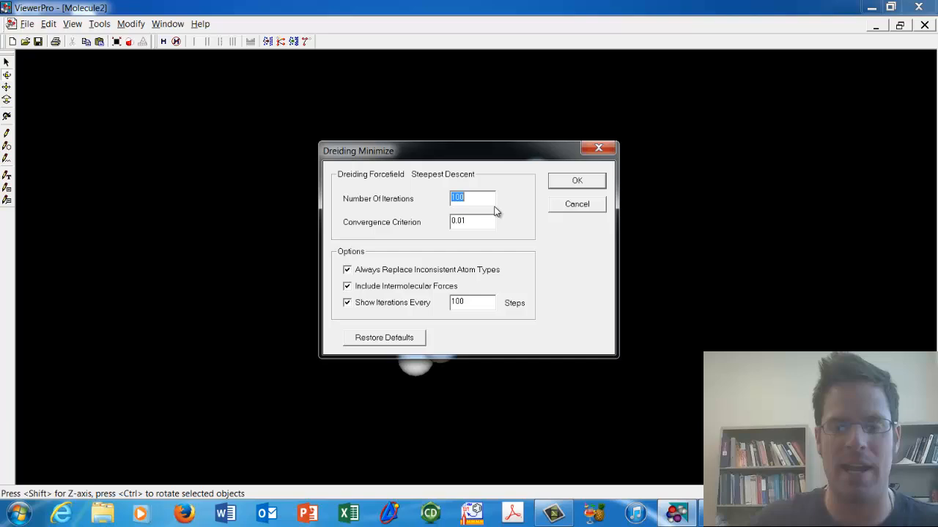
pyautogui.write('0')
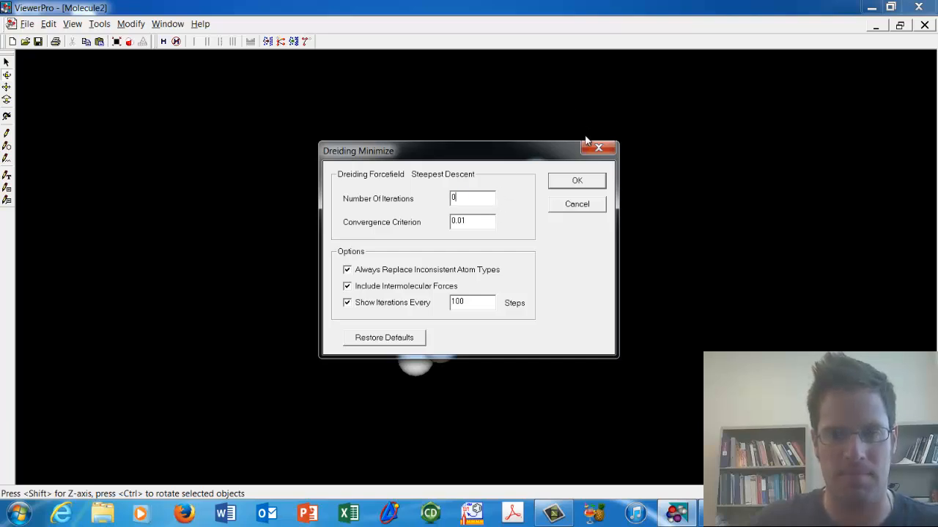
pyautogui.click(576, 181)
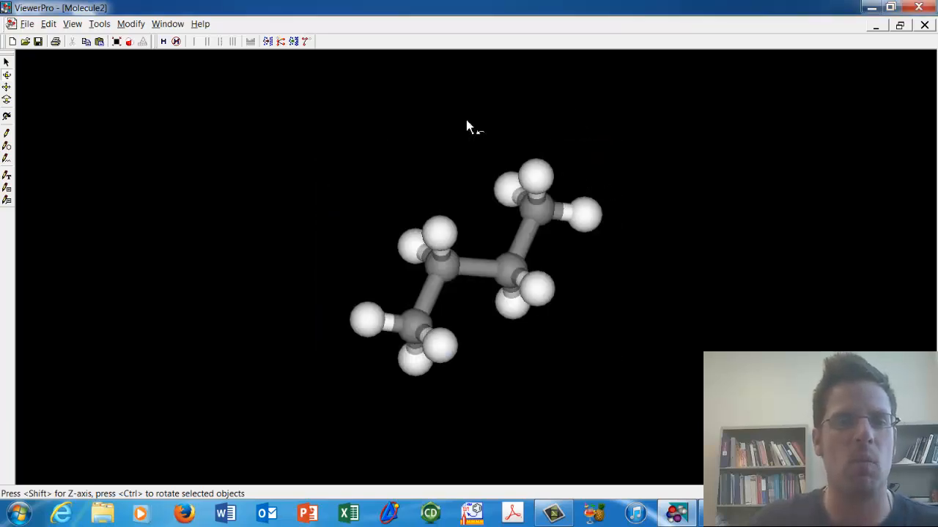
pyautogui.click(168, 24)
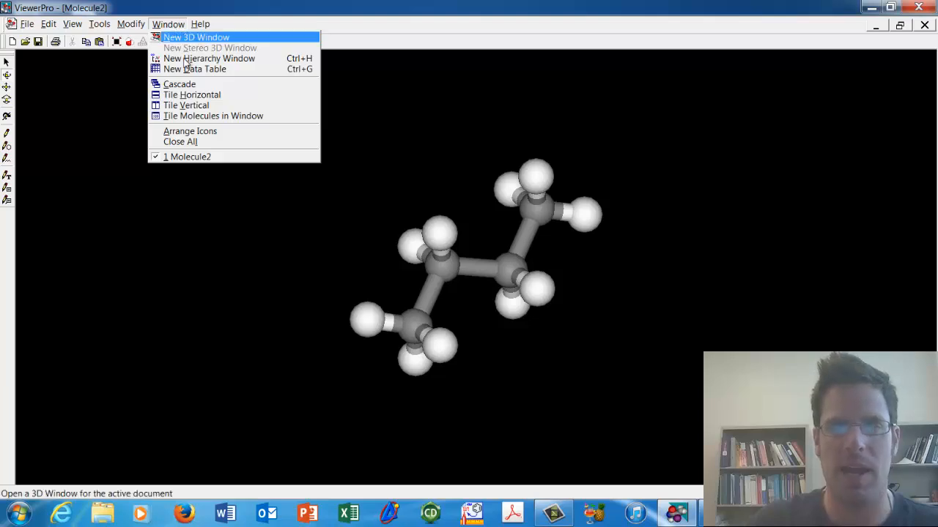
pyautogui.click(195, 69)
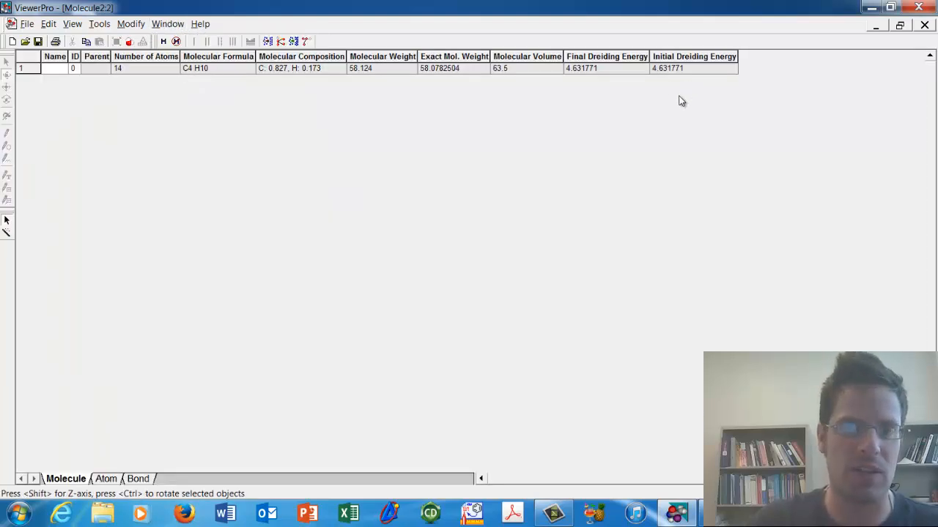
pyautogui.moveTo(663, 83)
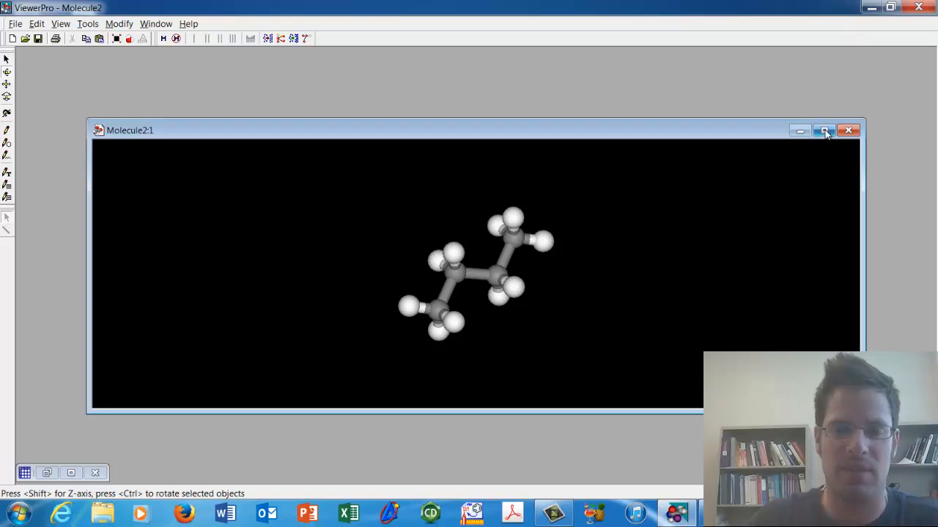
# - Enlarge the 3D view and orient butane so its carbon chain runs vertically
pyautogui.click(824, 130)
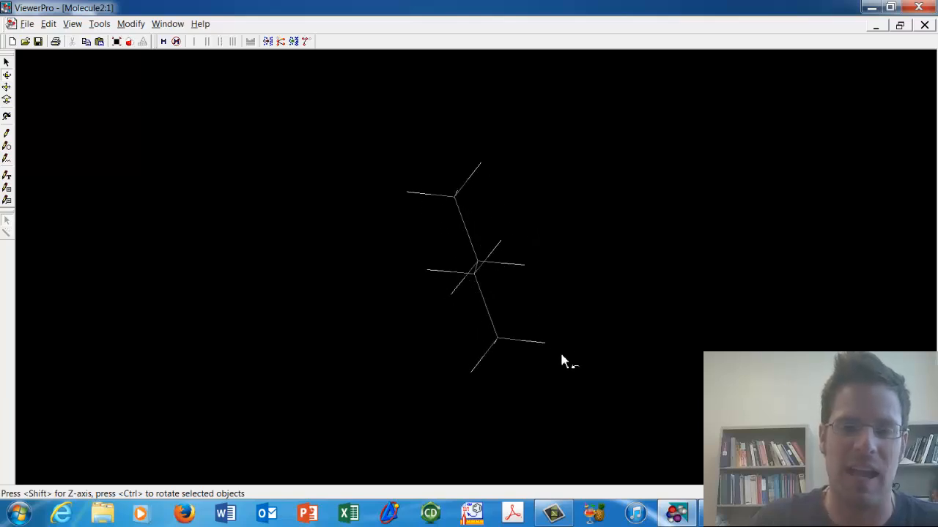
pyautogui.moveTo(564, 359); pyautogui.dragTo(450, 209)
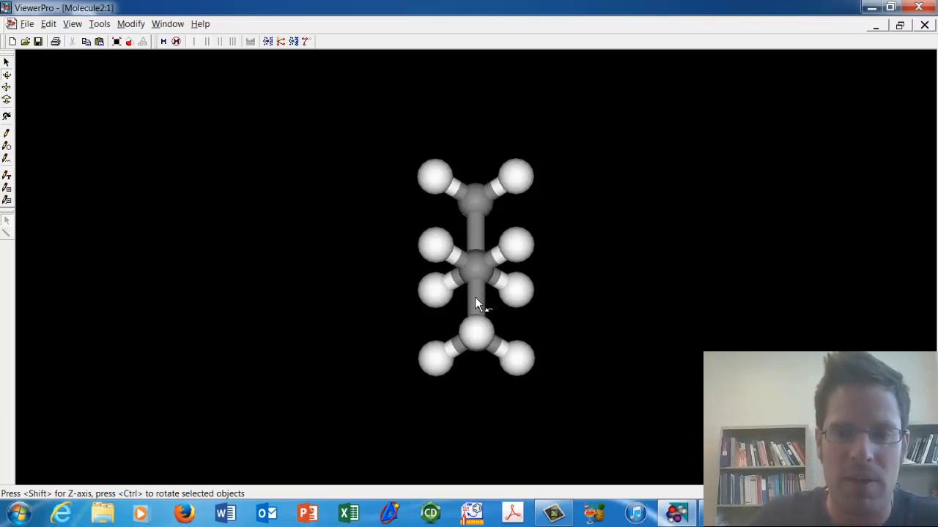
pyautogui.moveTo(557, 288)
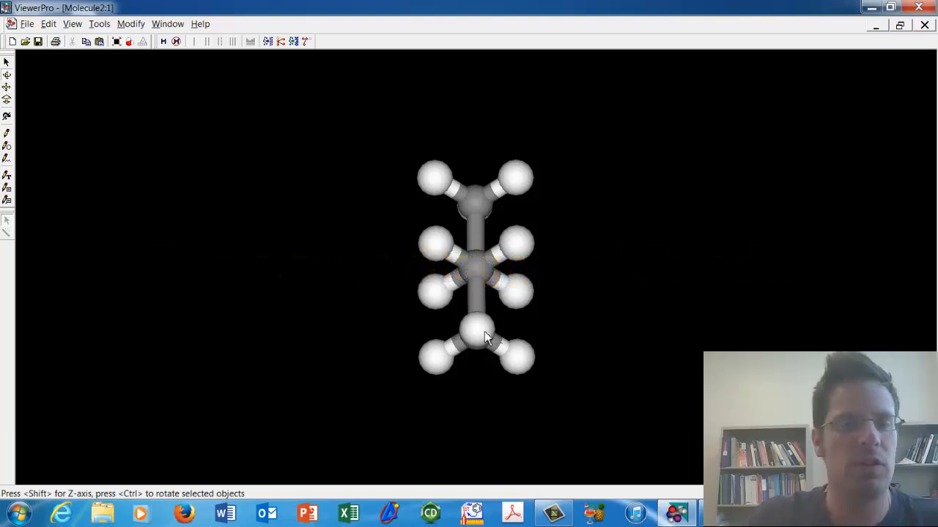
pyautogui.moveTo(436, 256)
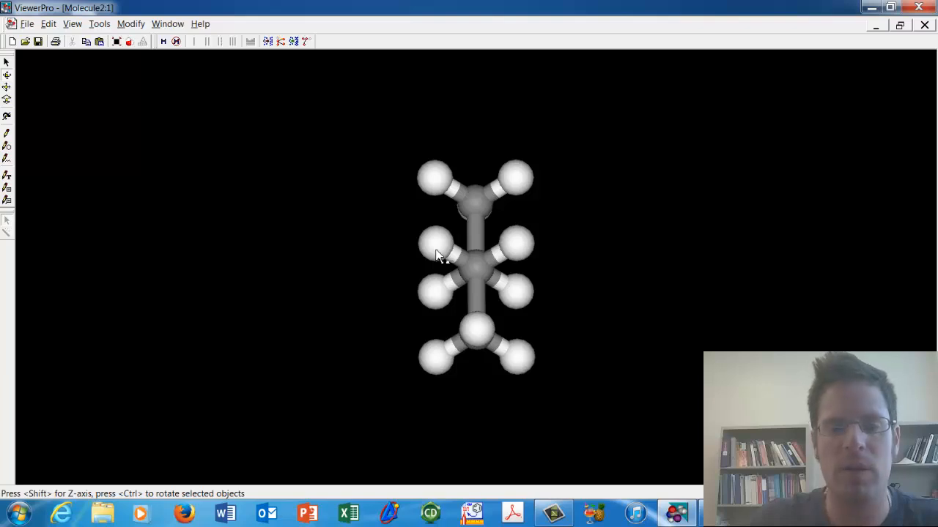
# - Rotate the terminal methyl around the central C–C bond into a staggered-gauche conformation
pyautogui.click(434, 247)
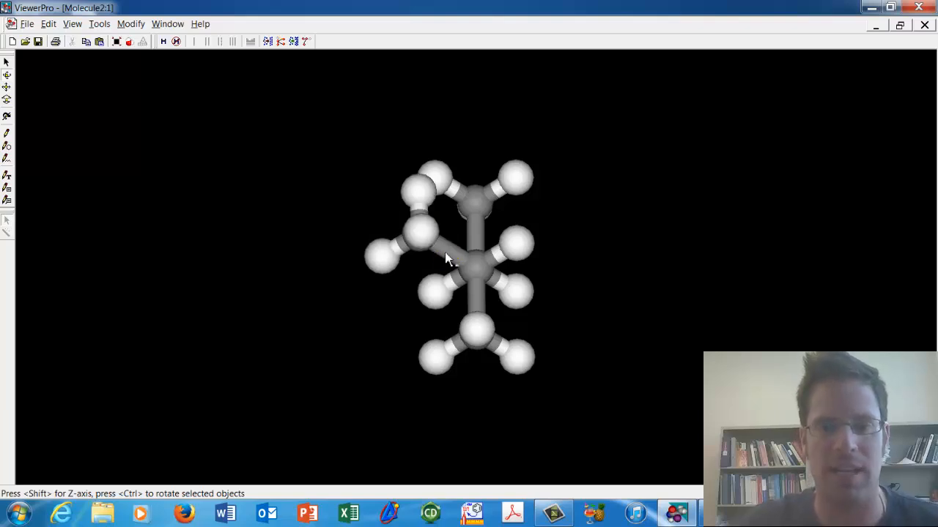
pyautogui.moveTo(476, 363)
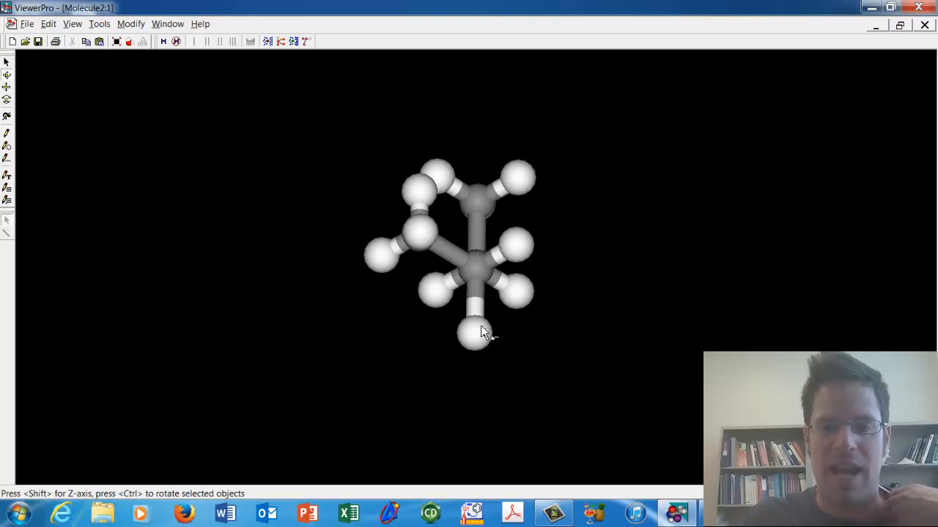
pyautogui.click(475, 333)
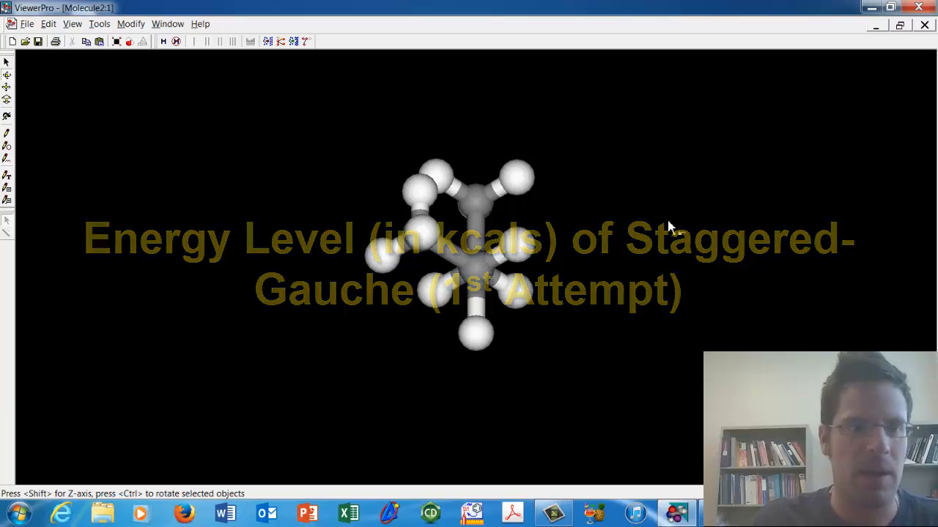
# - Run a zero-iteration Dreiding minimization on gauche butane and show its energy in a new data table
pyautogui.click(130, 23)
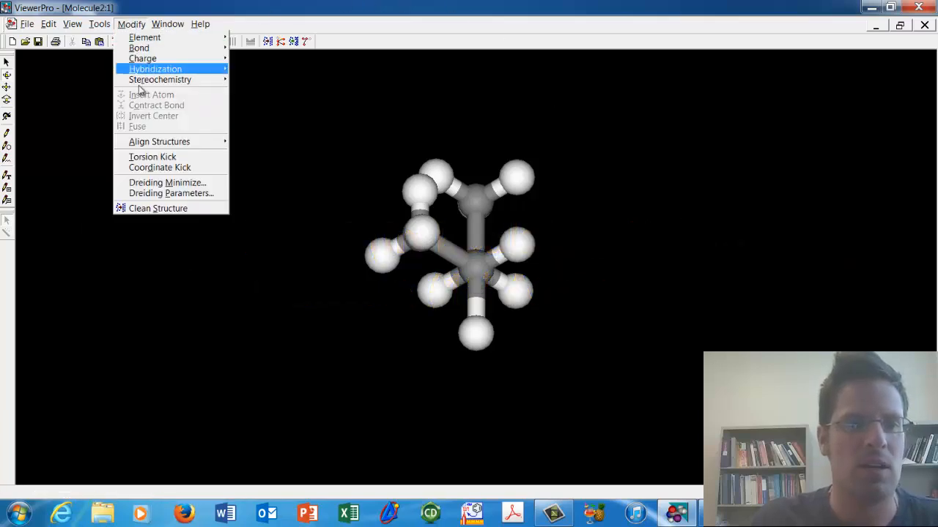
pyautogui.click(167, 183)
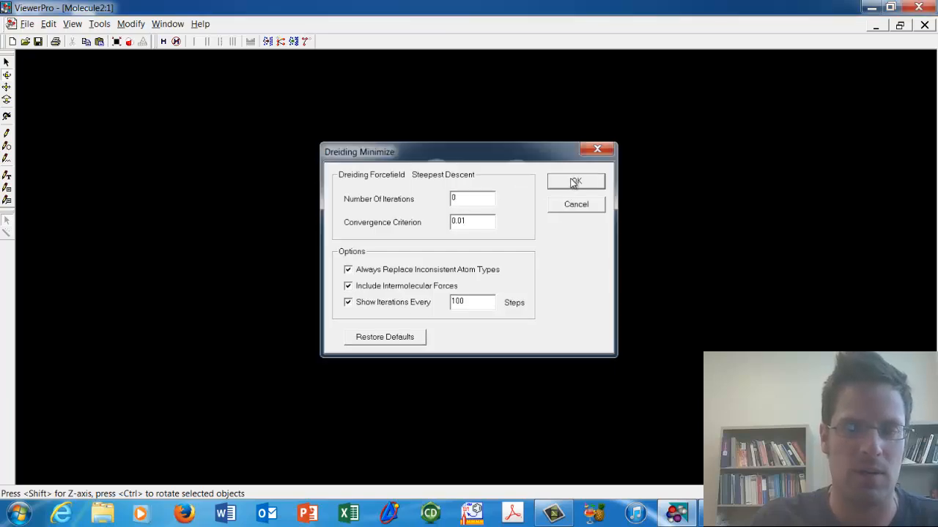
pyautogui.click(576, 182)
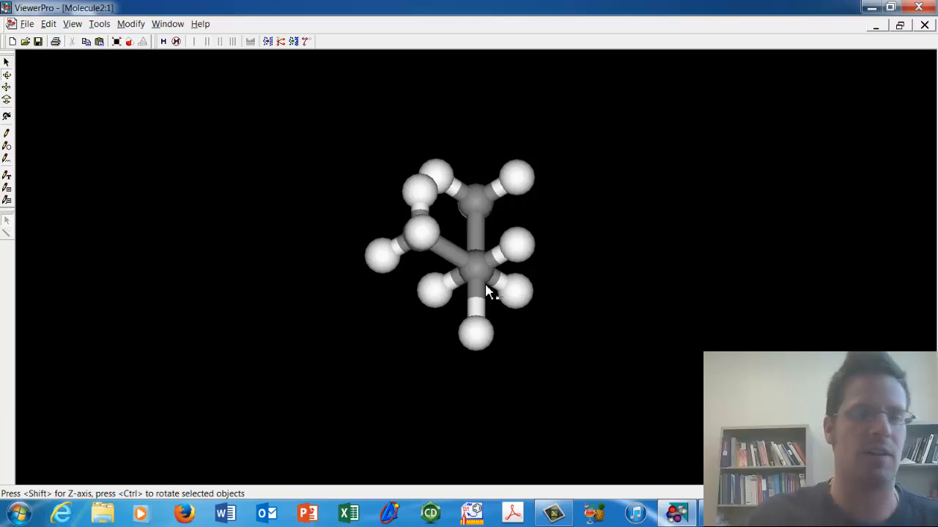
pyautogui.click(168, 23)
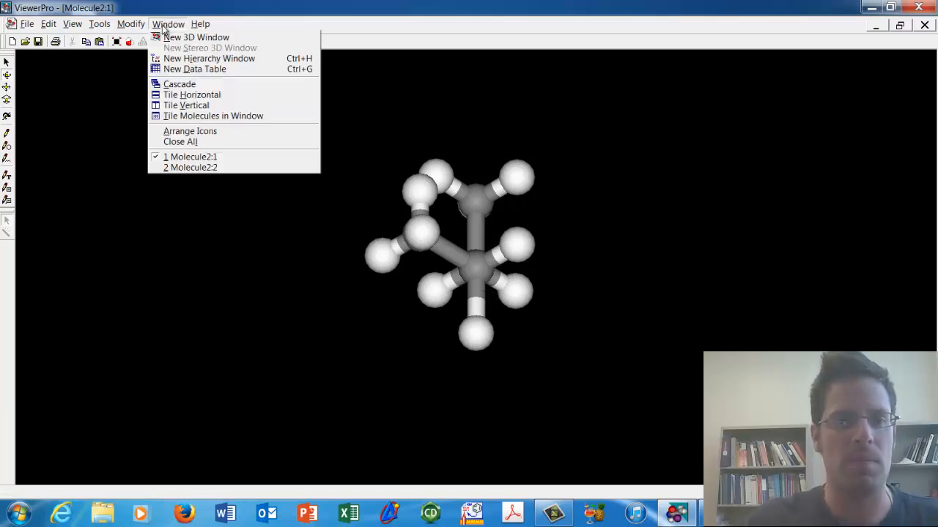
pyautogui.click(194, 69)
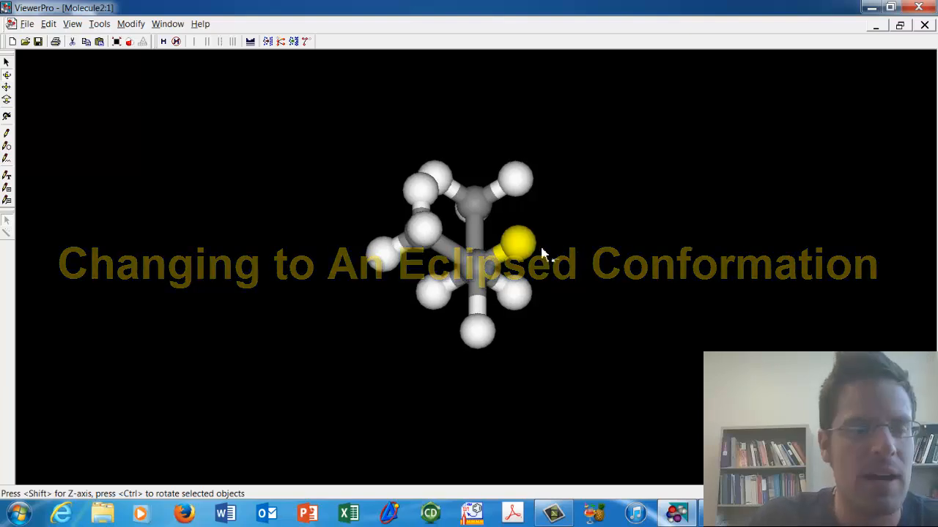
pyautogui.moveTo(7, 62)
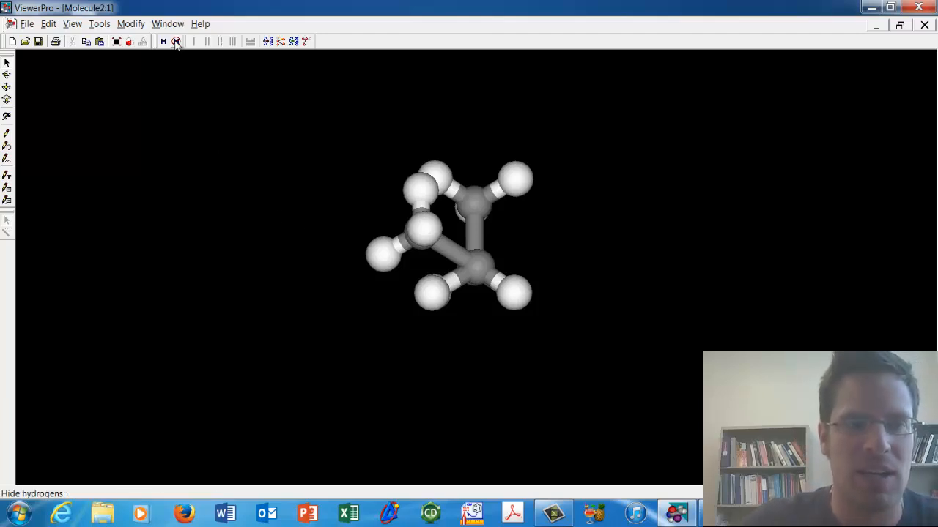
pyautogui.moveTo(176, 41)
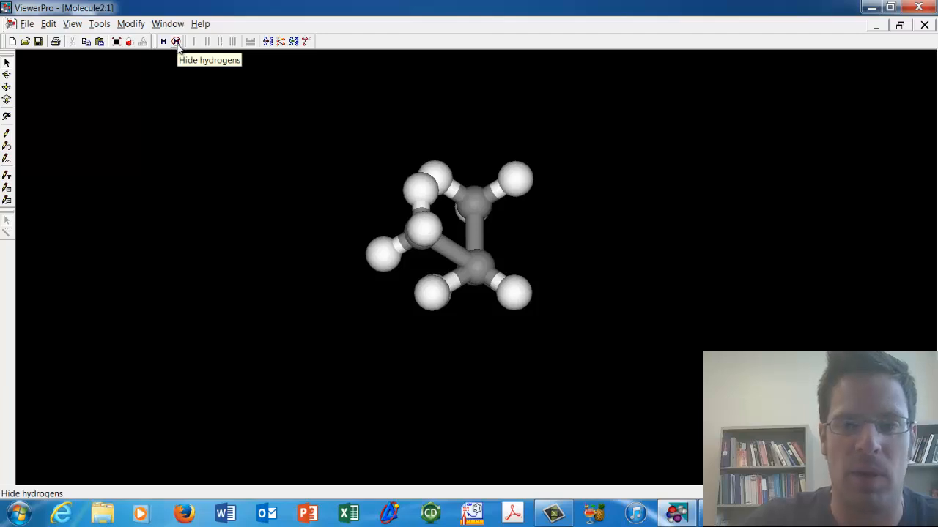
# - Hide the hydrogens, rotate the bare carbons toward eclipsed alignment, then add hydrogens back
pyautogui.click(176, 41)
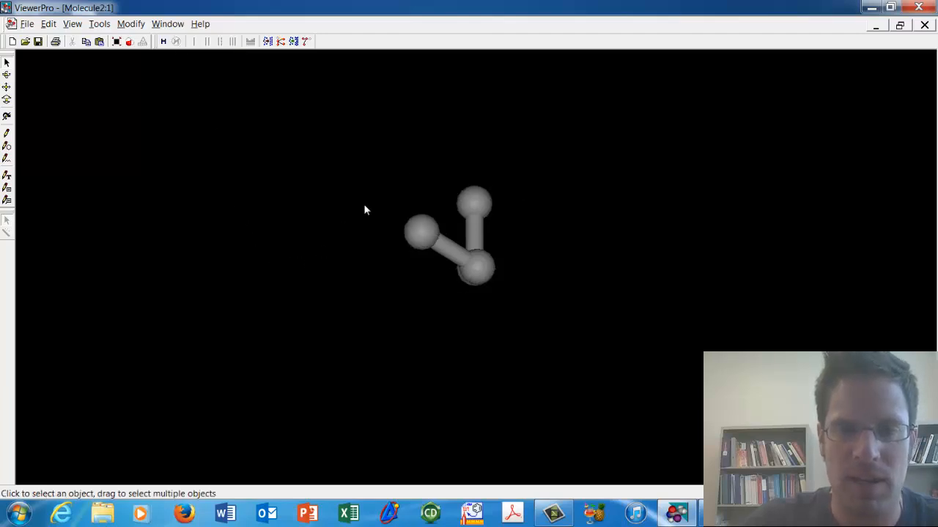
pyautogui.click(421, 233)
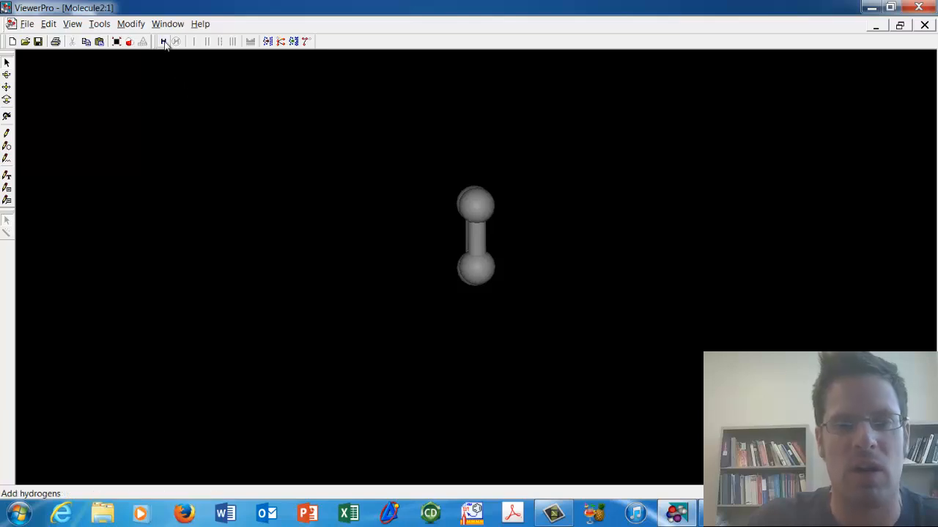
pyautogui.click(163, 41)
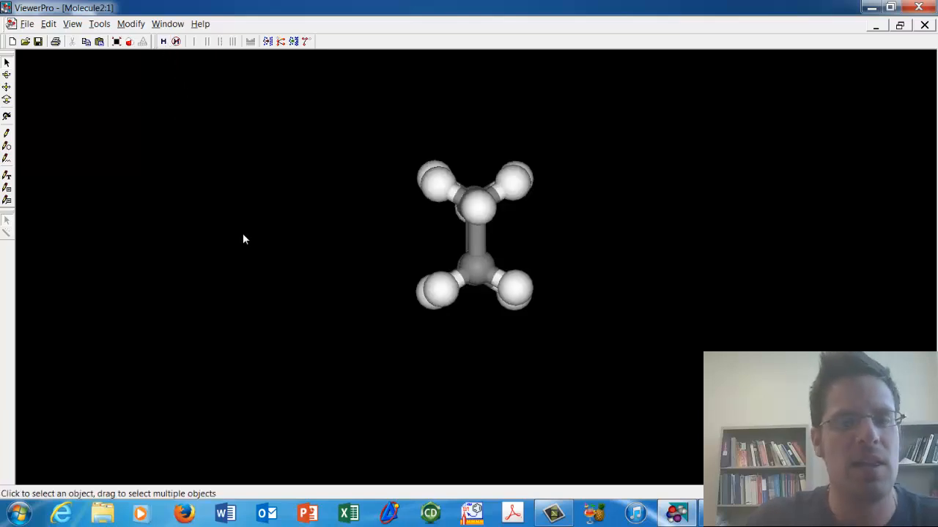
pyautogui.moveTo(68, 135)
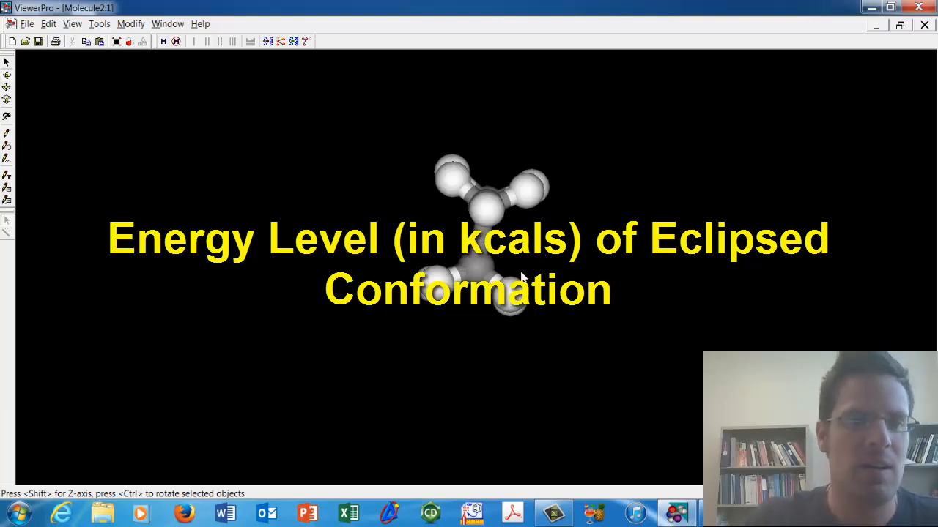
# - Run a zero-iteration Dreiding minimization giving the eclipsed butane energy of 39.88 kcal
pyautogui.click(131, 23)
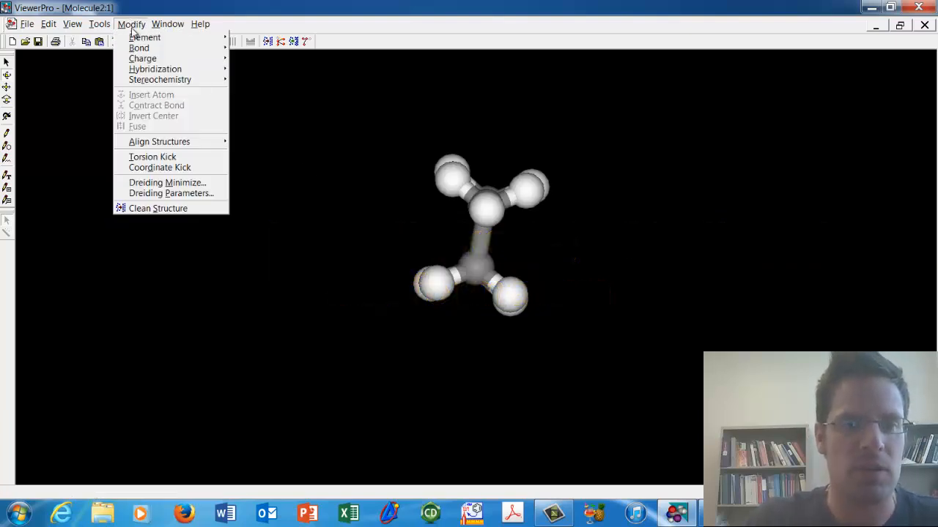
pyautogui.click(167, 182)
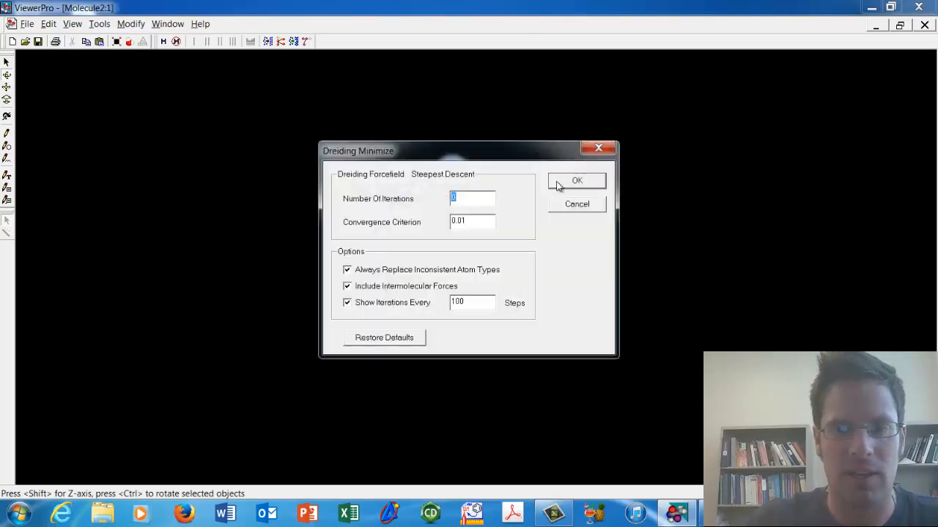
pyautogui.click(576, 181)
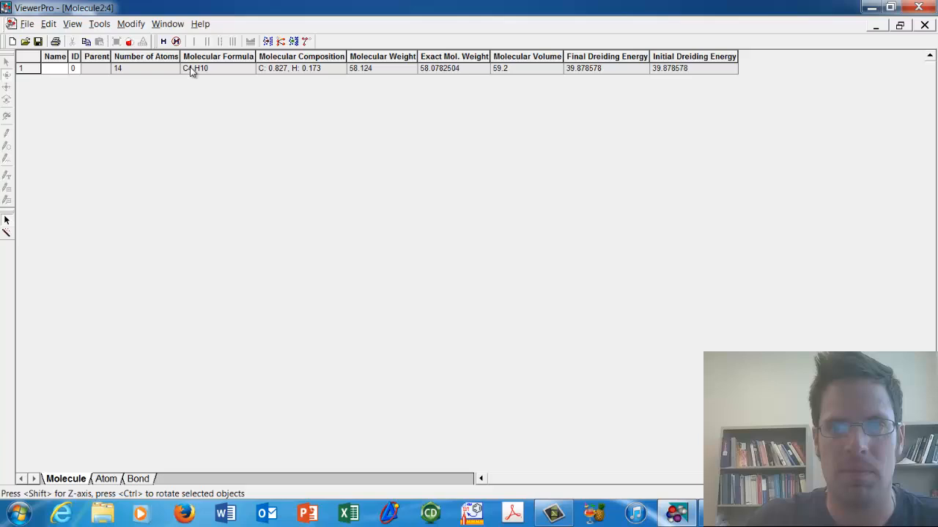
pyautogui.moveTo(642, 86)
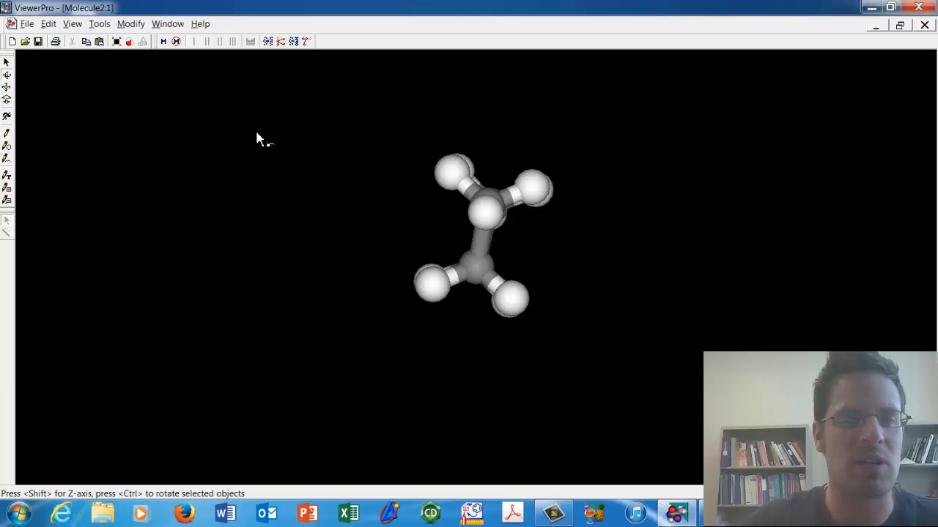
# - Run a 100-iteration Dreiding minimization on the eclipsed butane
pyautogui.click(130, 23)
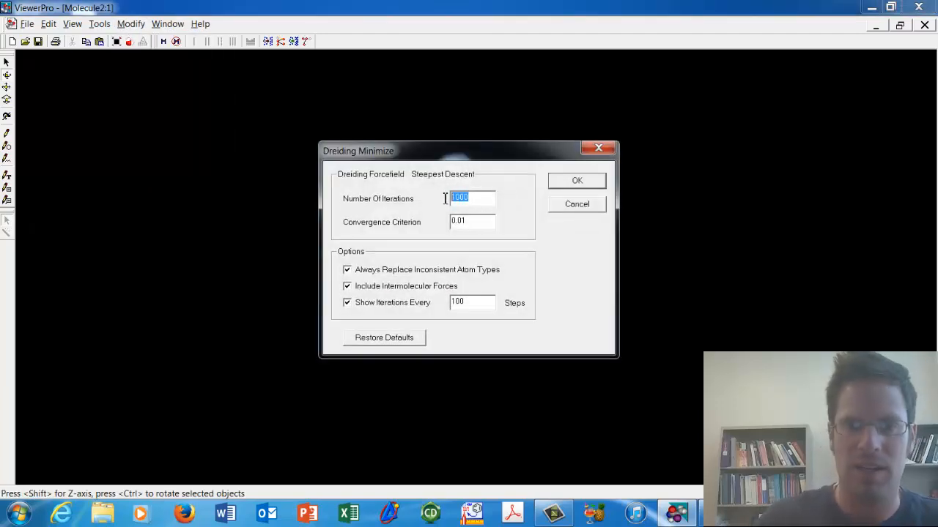
pyautogui.write('100')
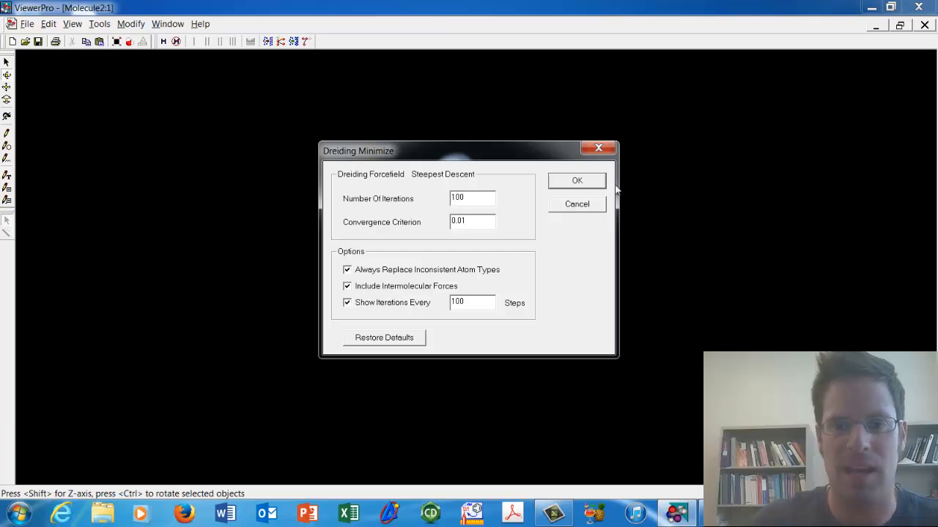
pyautogui.click(576, 181)
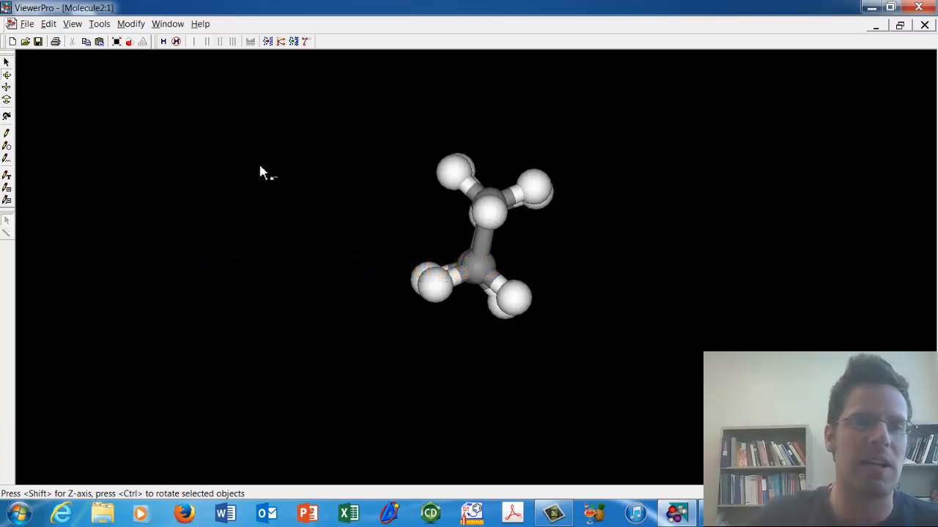
# - Run a 1000-iteration Dreiding minimization, shifting butane into a different conformation
pyautogui.click(132, 23)
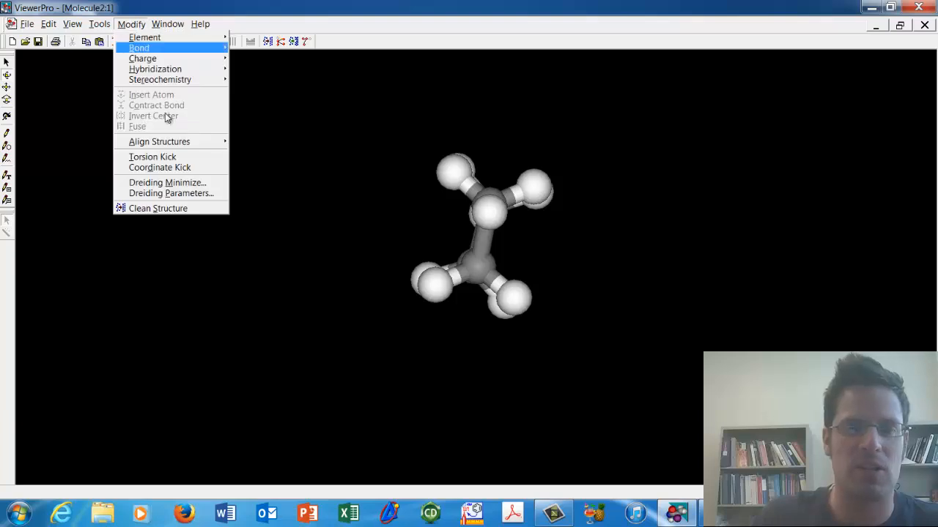
pyautogui.click(167, 183)
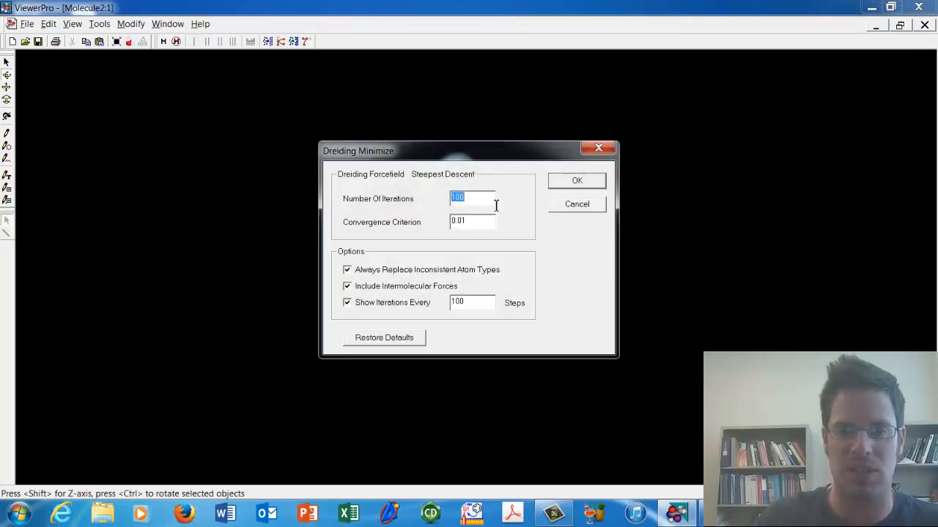
pyautogui.write('1000')
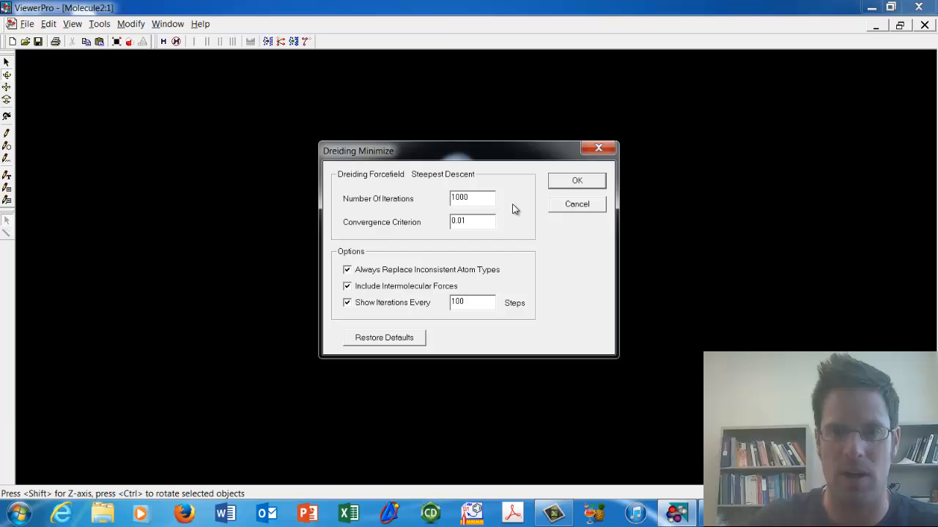
pyautogui.click(577, 181)
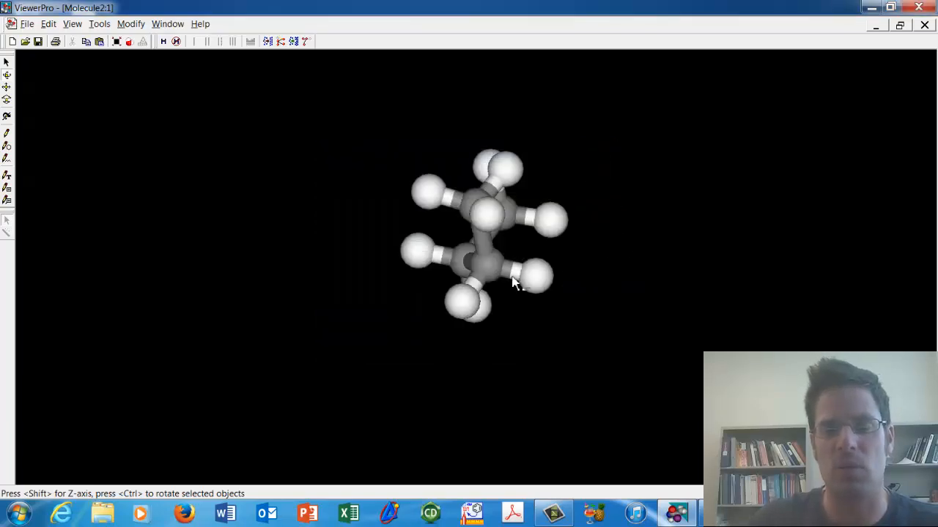
pyautogui.moveTo(542, 288)
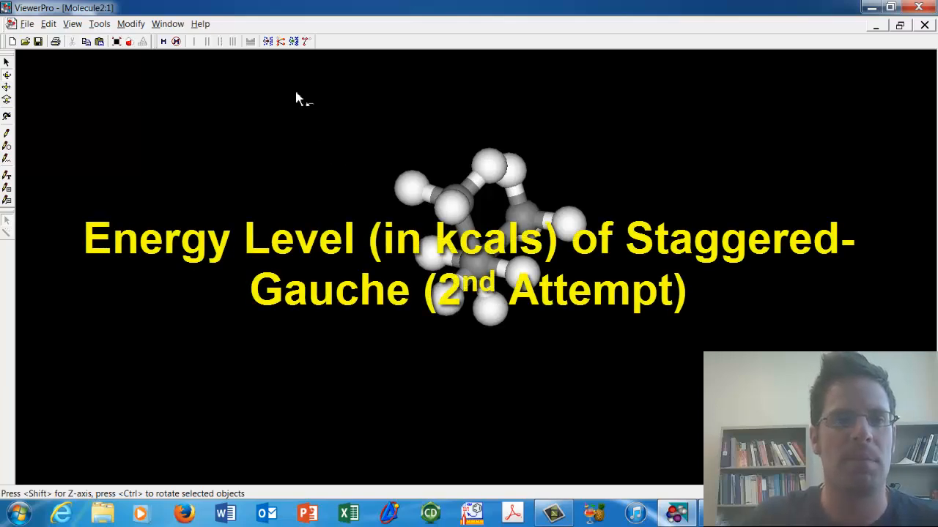
pyautogui.click(167, 23)
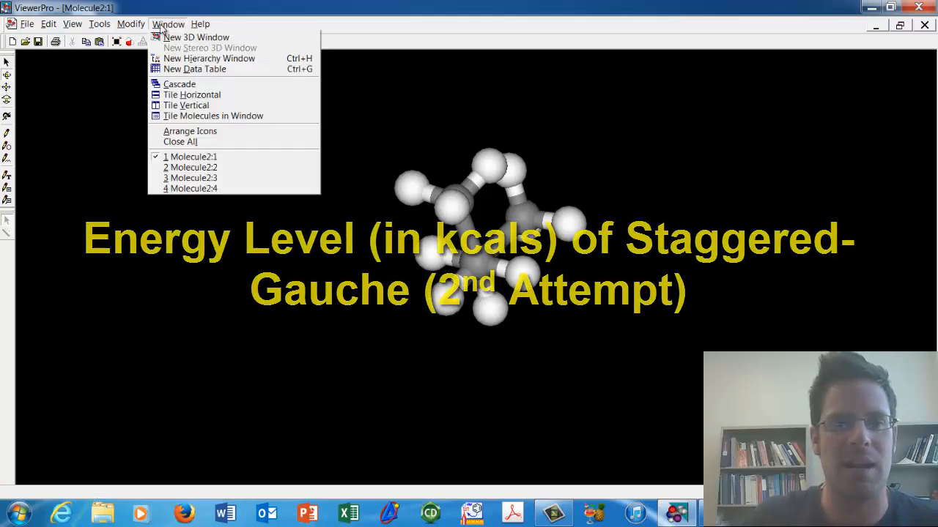
pyautogui.click(194, 69)
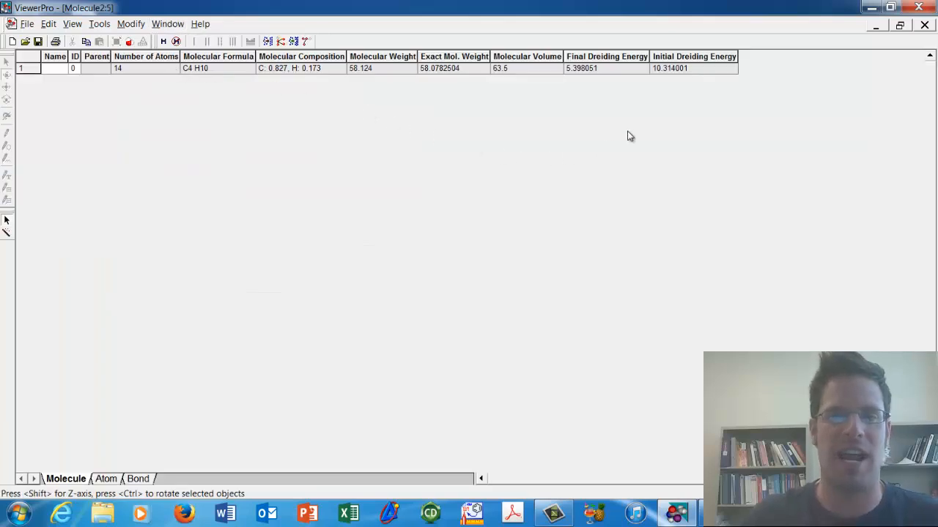
pyautogui.moveTo(689, 93)
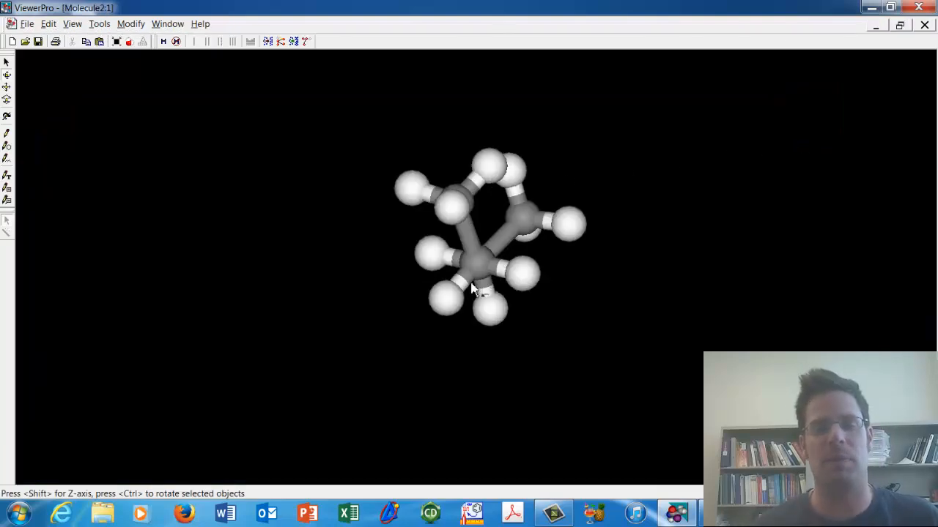
pyautogui.moveTo(494, 303)
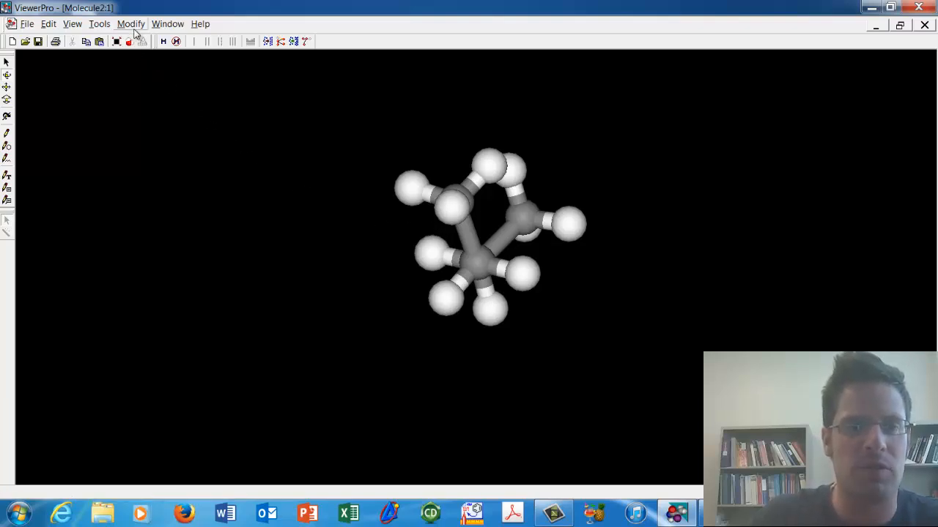
# - Run a Dreiding minimization on butane with 1000 iterations
pyautogui.click(130, 23)
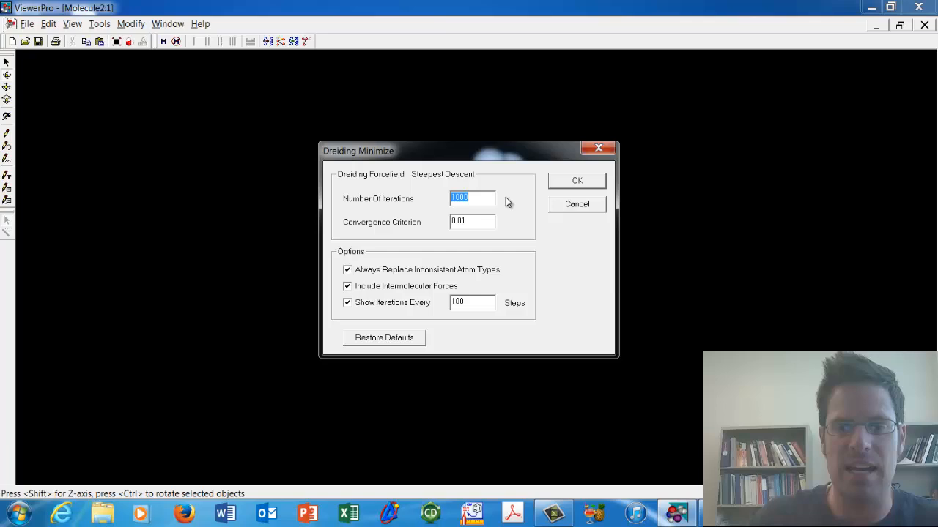
pyautogui.click(576, 181)
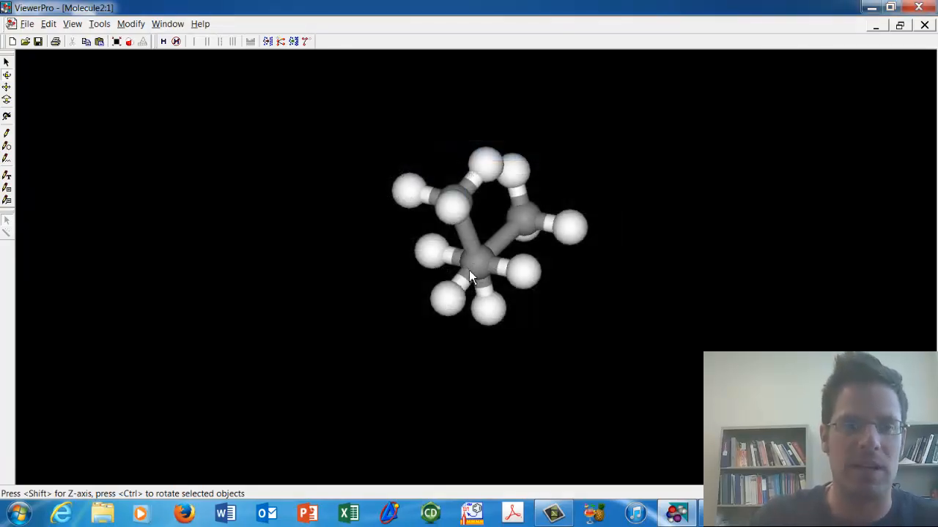
# - Run the Dreiding minimization again with 10000 iterations
pyautogui.click(131, 23)
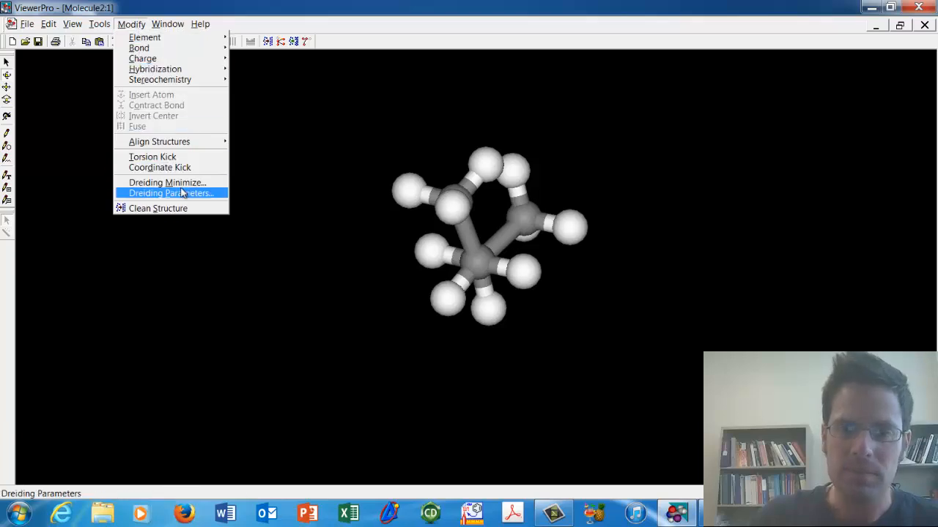
pyautogui.click(167, 183)
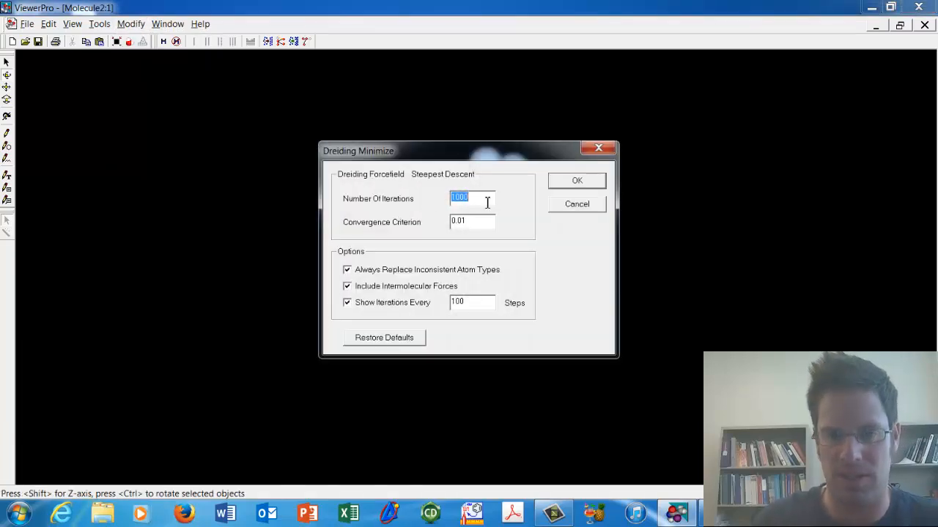
pyautogui.write('10000')
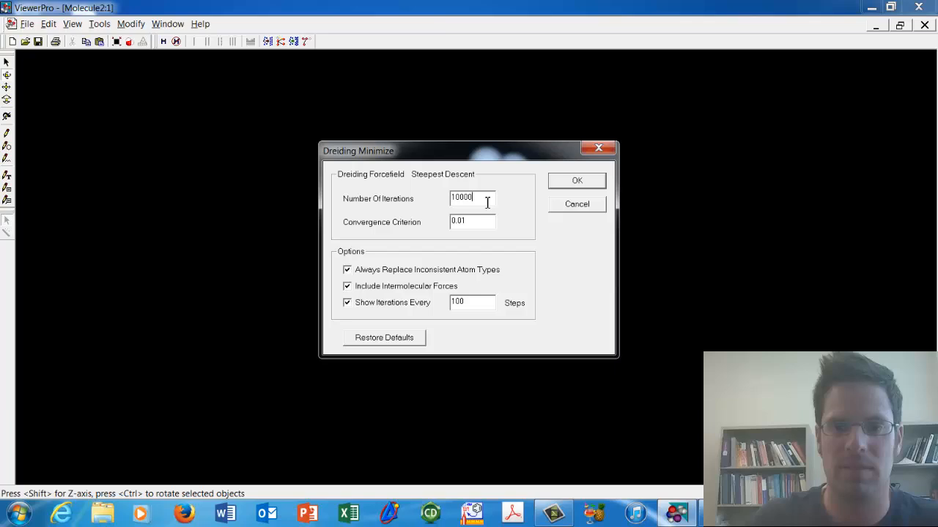
pyautogui.click(576, 181)
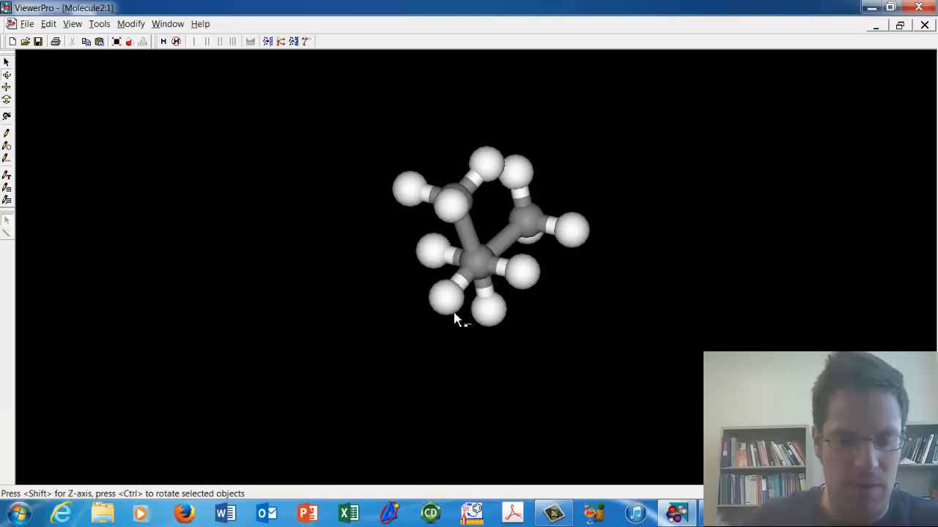
# - Wait in the 3D window as the 10000-iteration run relaxes butane into a staggered conformation
pyautogui.click(447, 293)
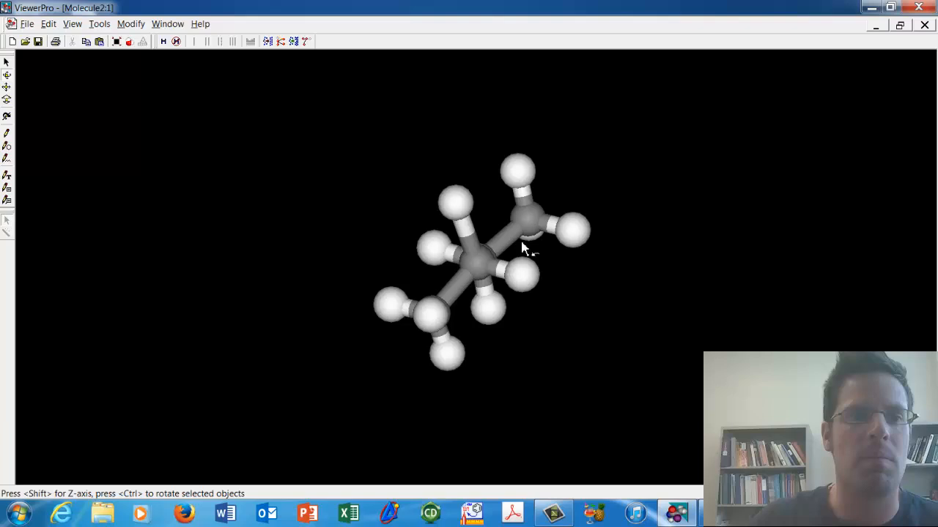
# - Run a Dreiding minimization on the extended butane with 100 iterations
pyautogui.click(130, 23)
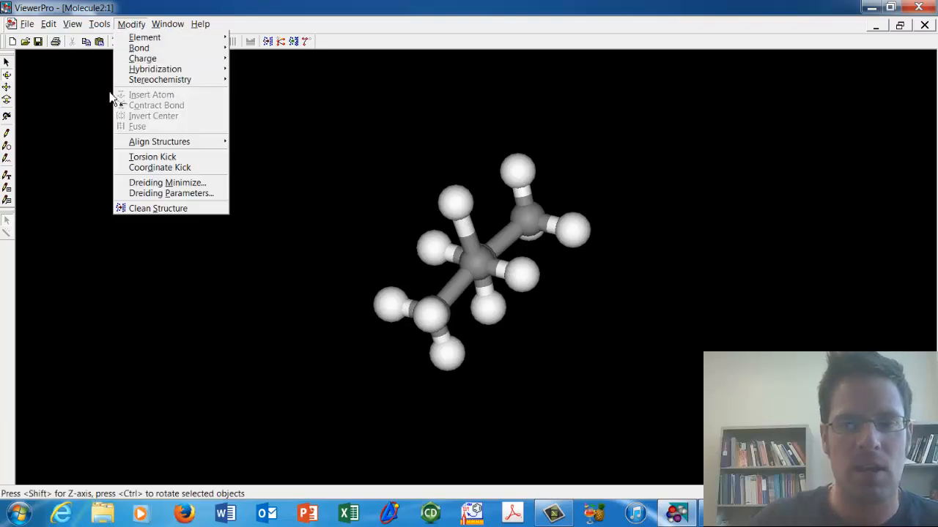
pyautogui.click(167, 183)
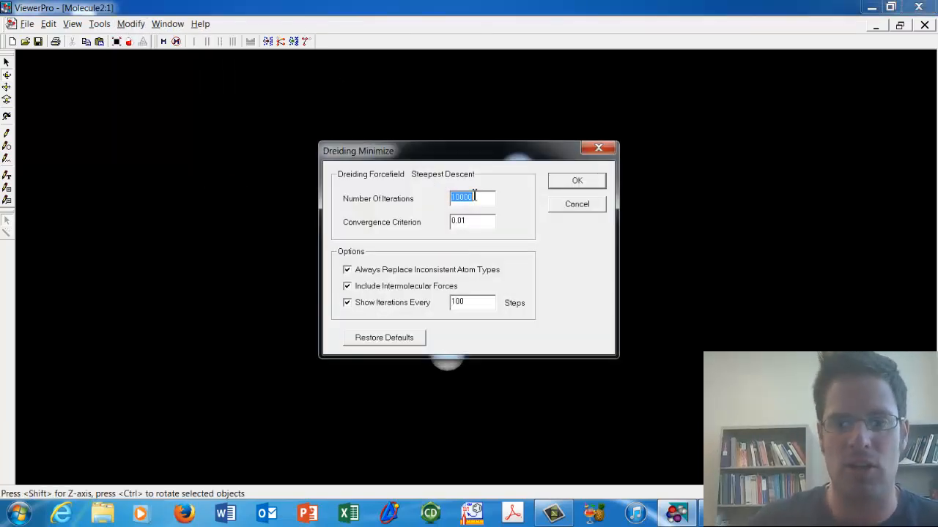
pyautogui.write('100')
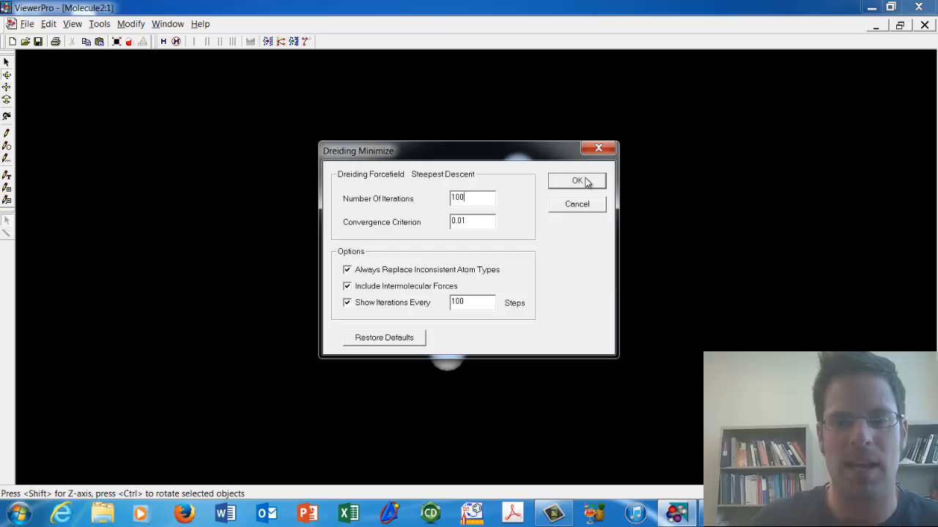
pyautogui.click(577, 181)
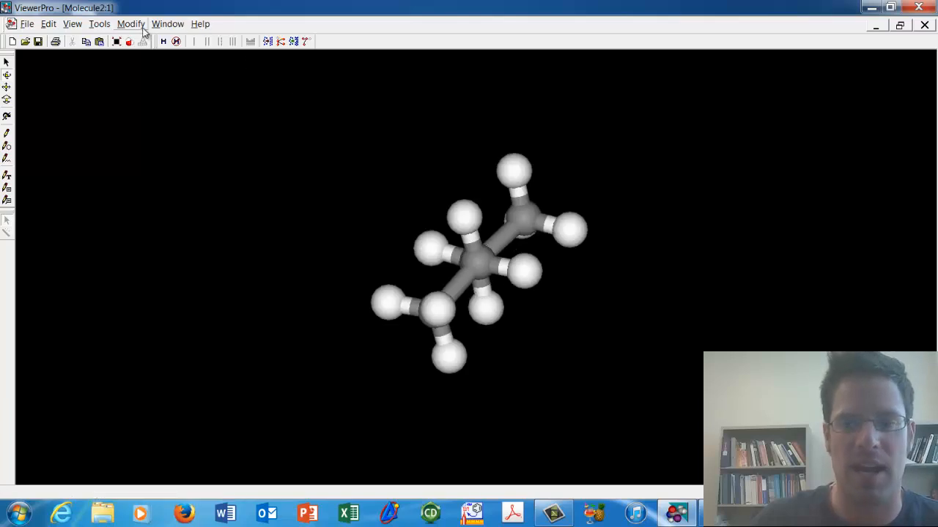
# - Follow with a second Dreiding minimization of 10000 iterations
pyautogui.click(131, 23)
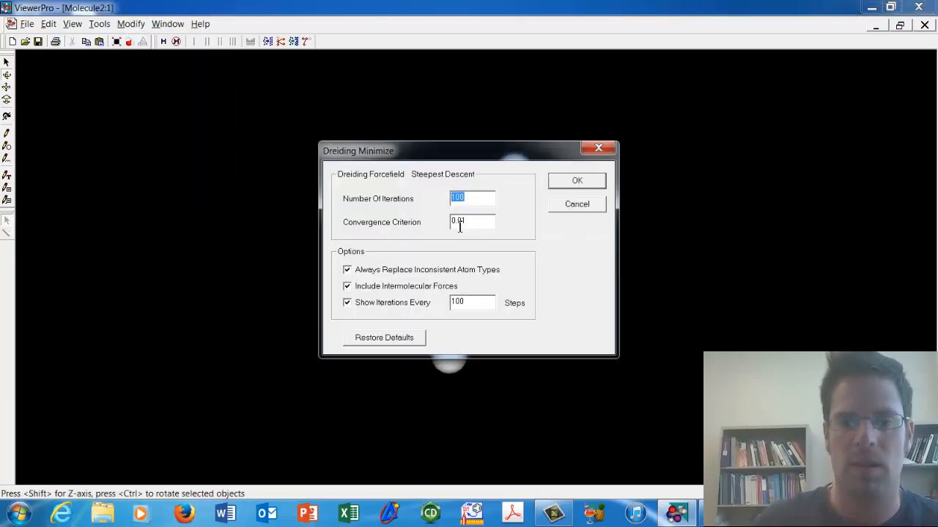
pyautogui.write('10000')
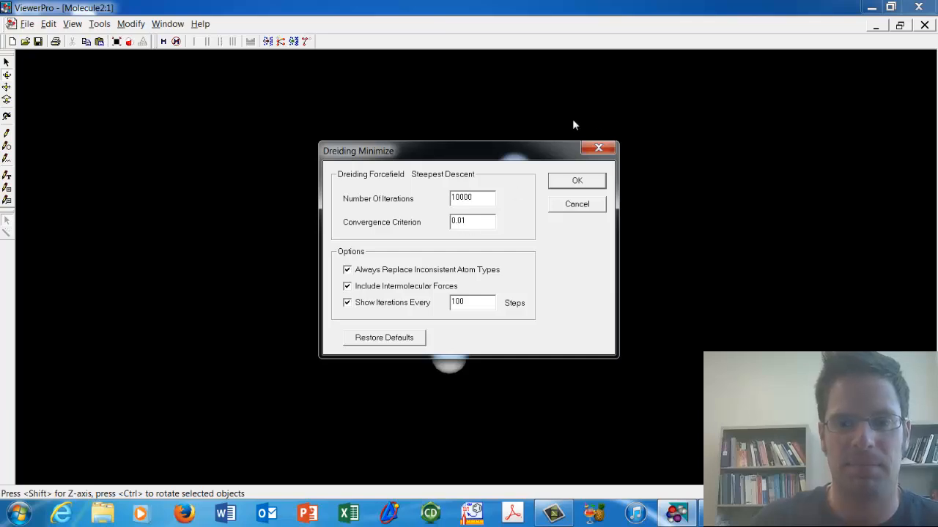
pyautogui.click(577, 181)
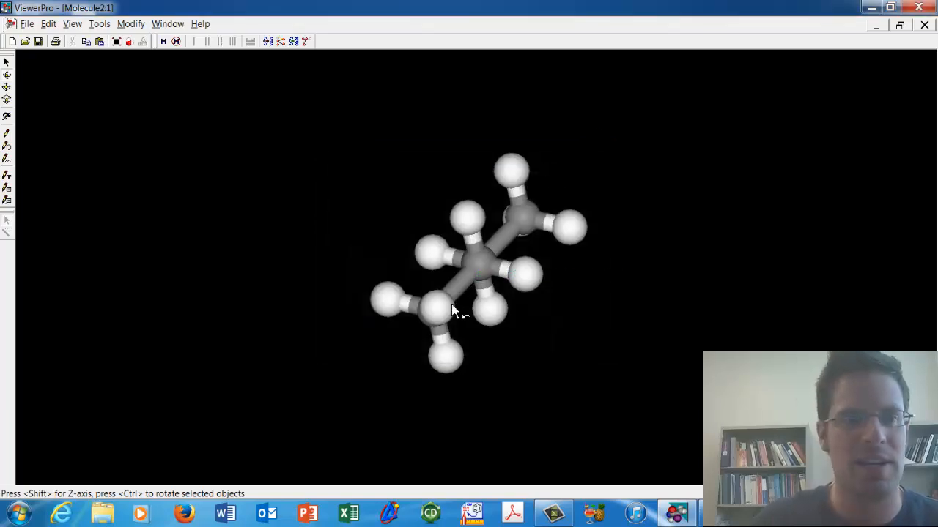